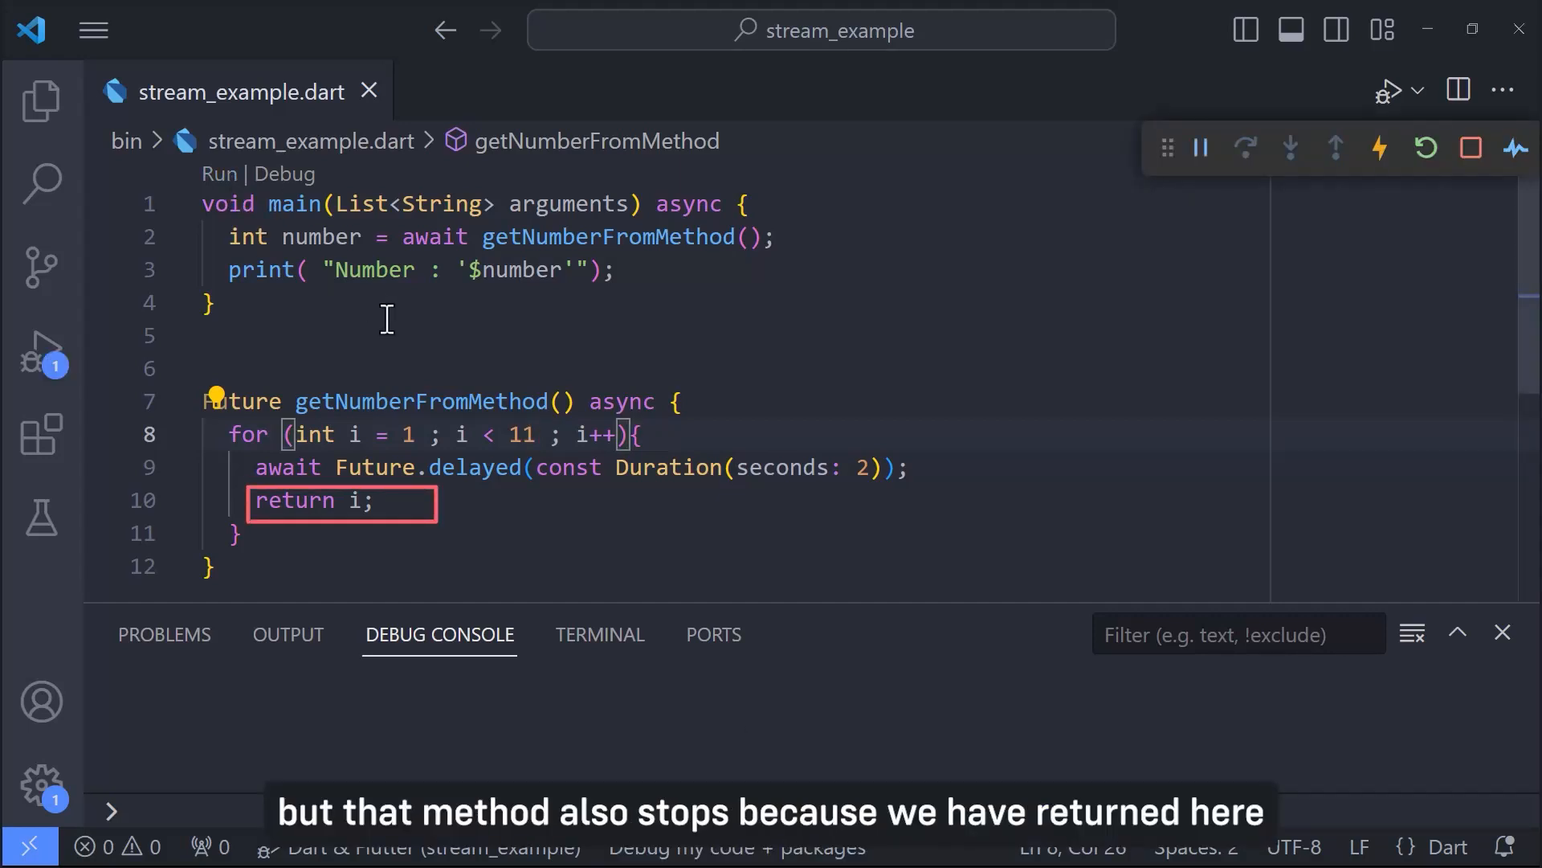
# Change getNumberFromMethod to return a Stream with async*, and begin typing yield in place of return.
pyautogui.click(1378, 148)
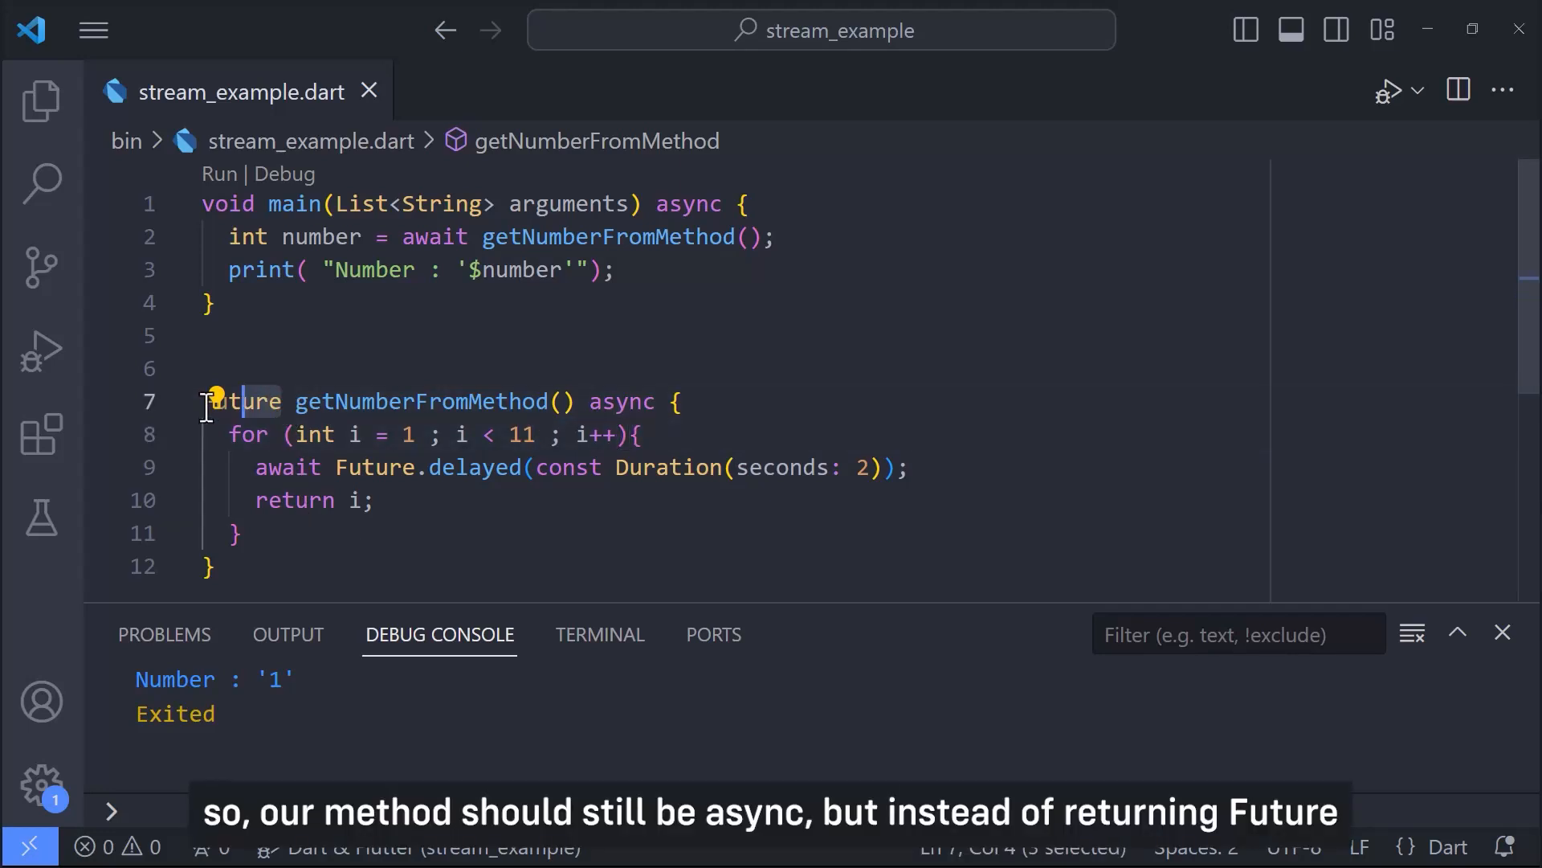
pyautogui.write('S')
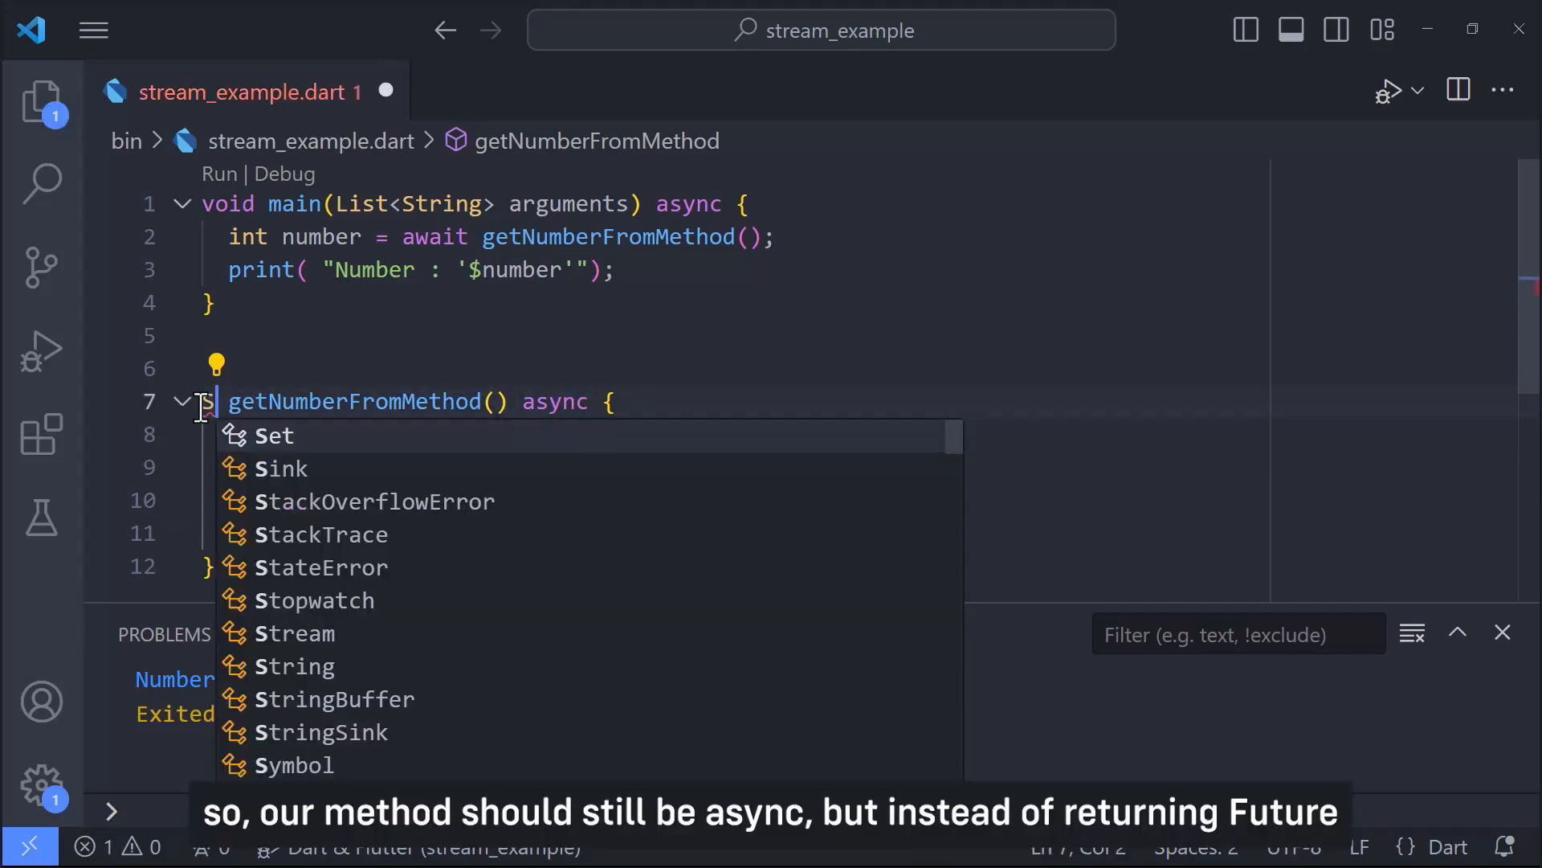
pyautogui.write('Stream')
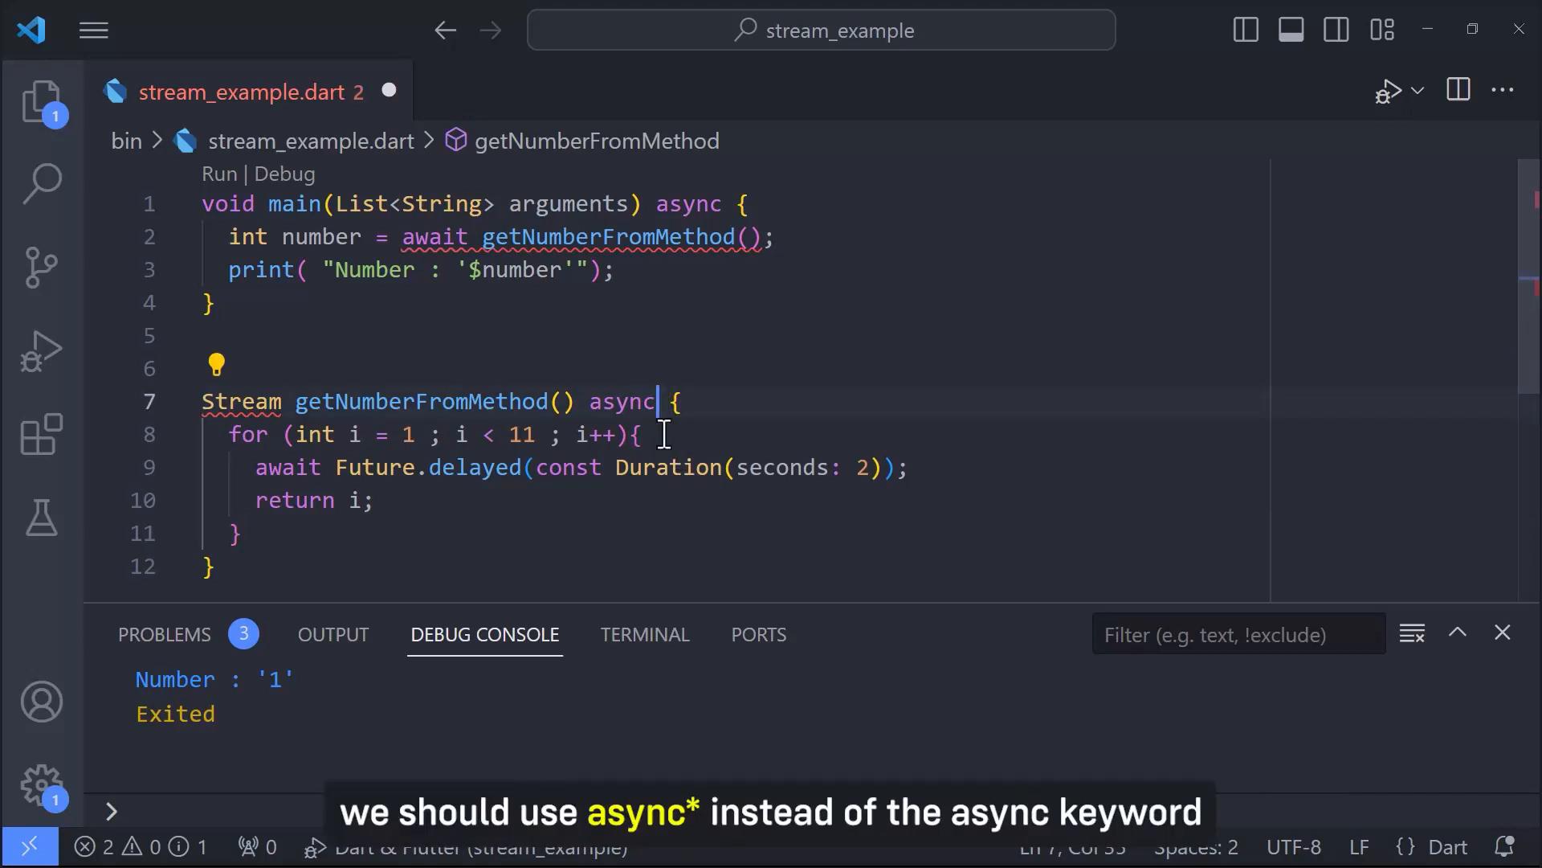
pyautogui.write('*')
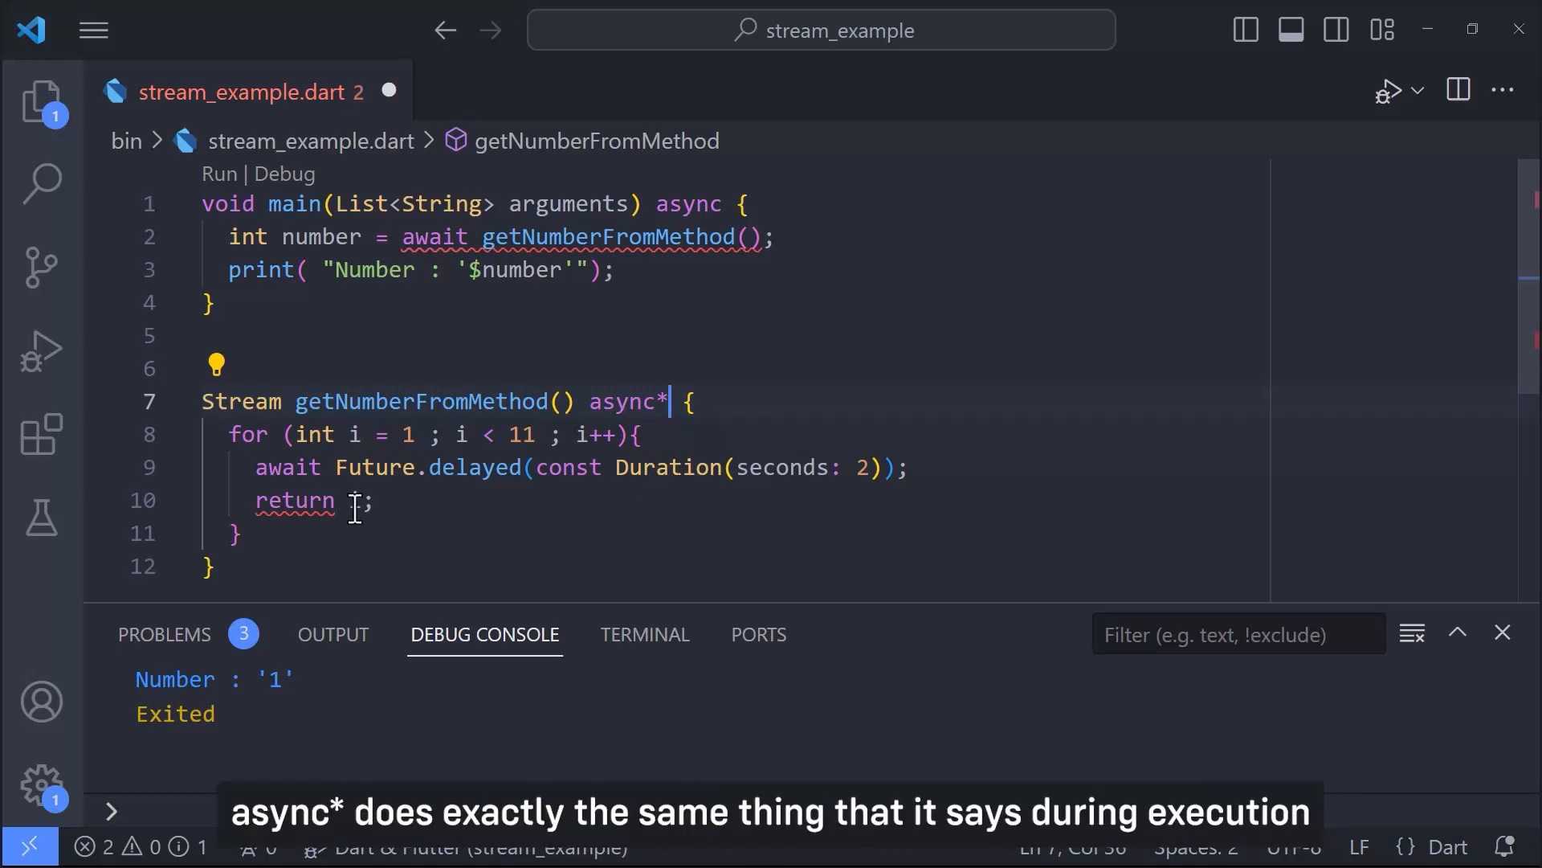
pyautogui.write('y i;')
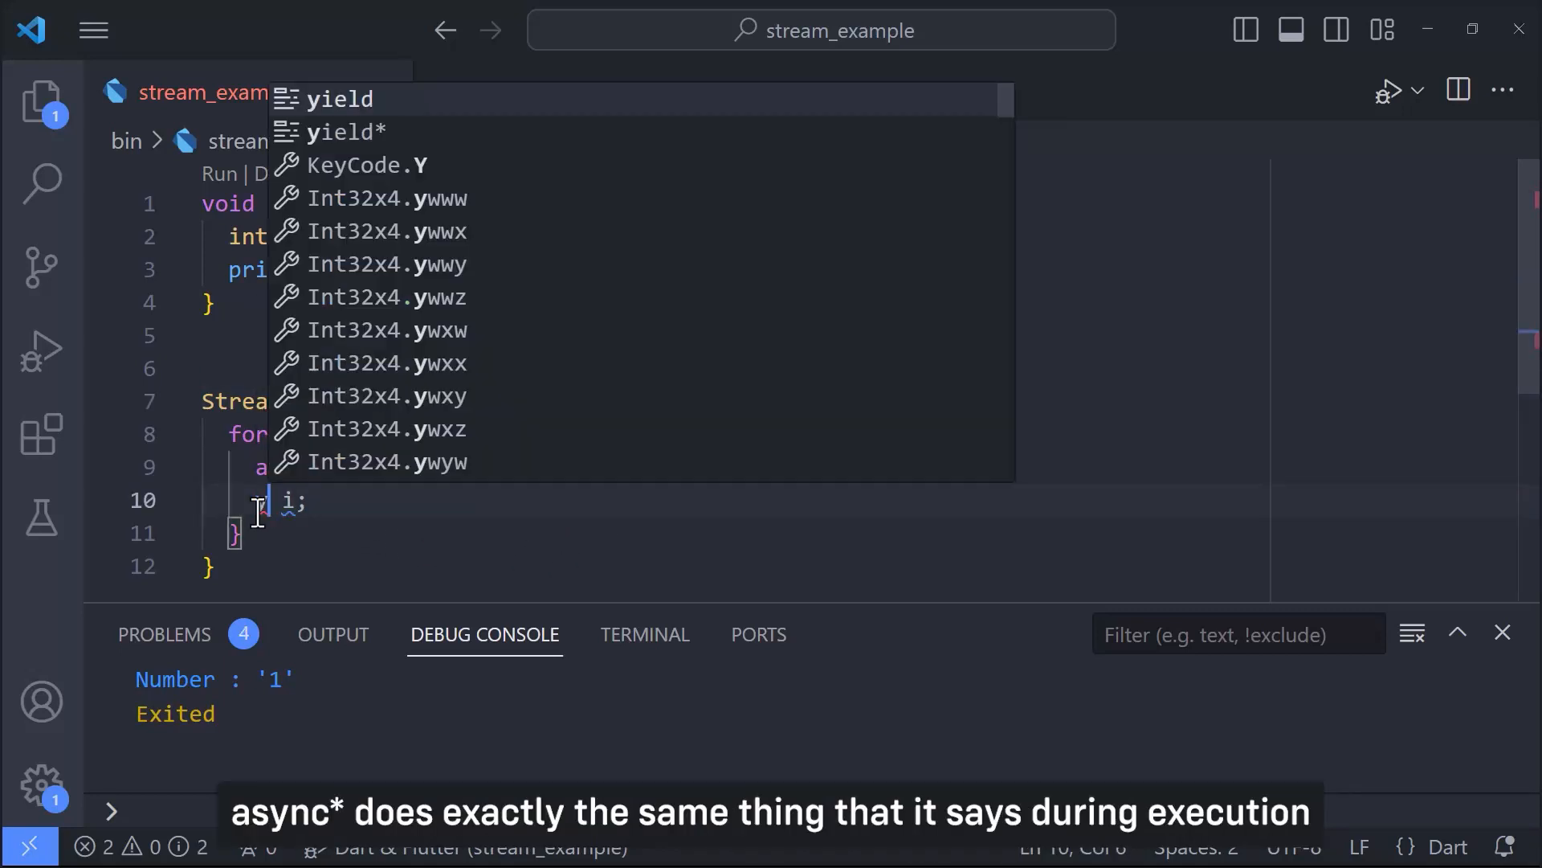
# Complete the yield keyword in getNumberFromMethod.
pyautogui.write('yield')
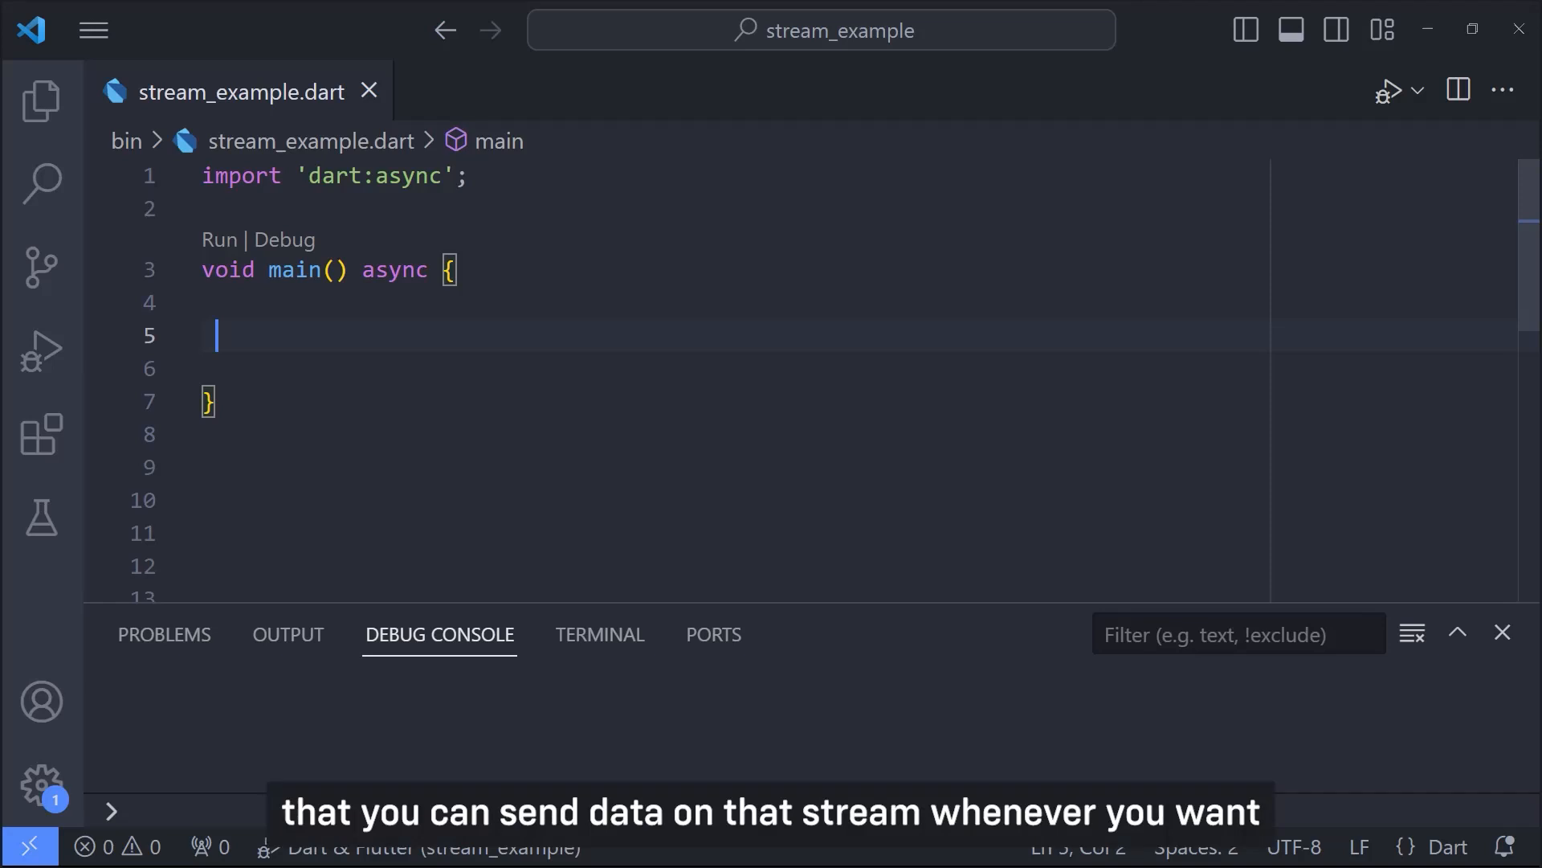
# Declare StreamController<int> streamController = StreamController(); inside main.
pyautogui.write('StreamController<int> streamController = StreamController();')
pyautogui.click(693, 533)
pyautogui.write('await Future.delayed(const Duration(seconds: 2));')
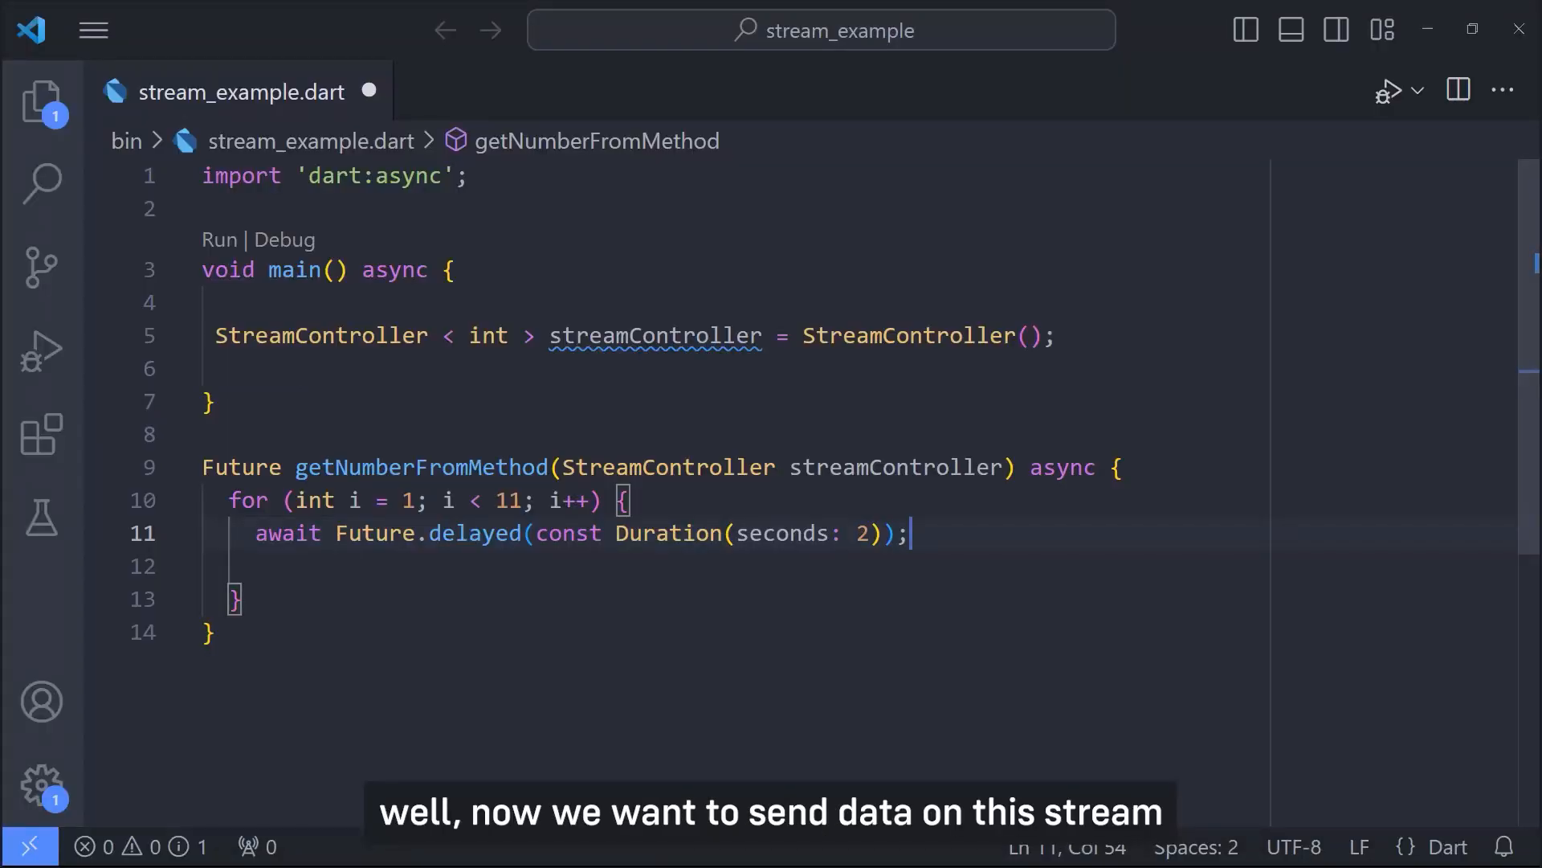
# Add streamController.sink.add(...) inside the loop to push each number to the sink.
pyautogui.write('s')
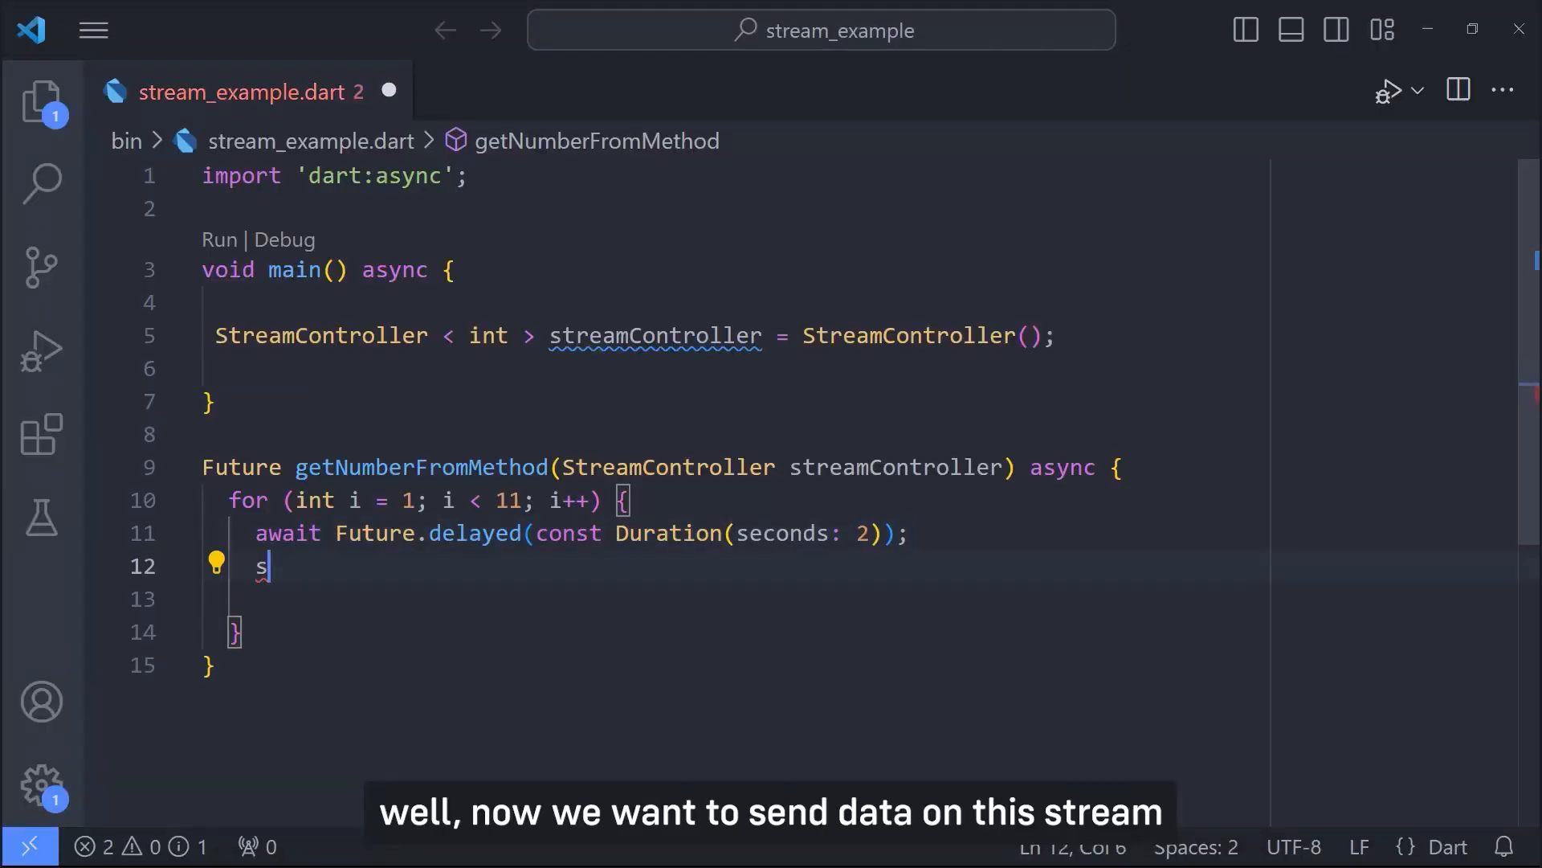
pyautogui.write('treamController.sink.add(event)')
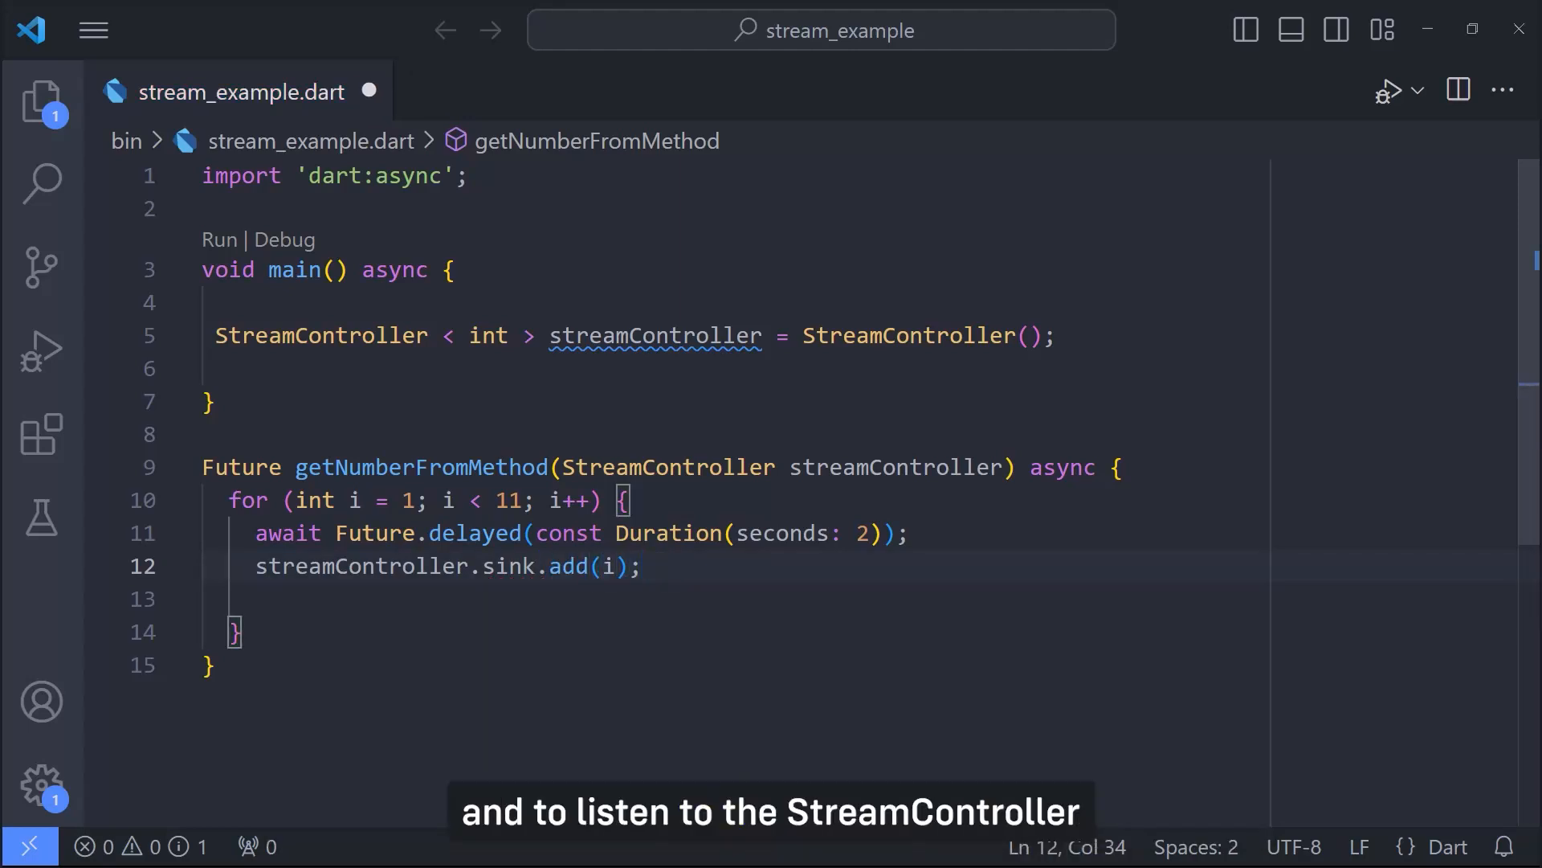
# In main, call getNumberFromMethod(streamController) and listen to streamController.stream, printing '$event'.
pyautogui.write('getNumberFromMethod(streamController);')
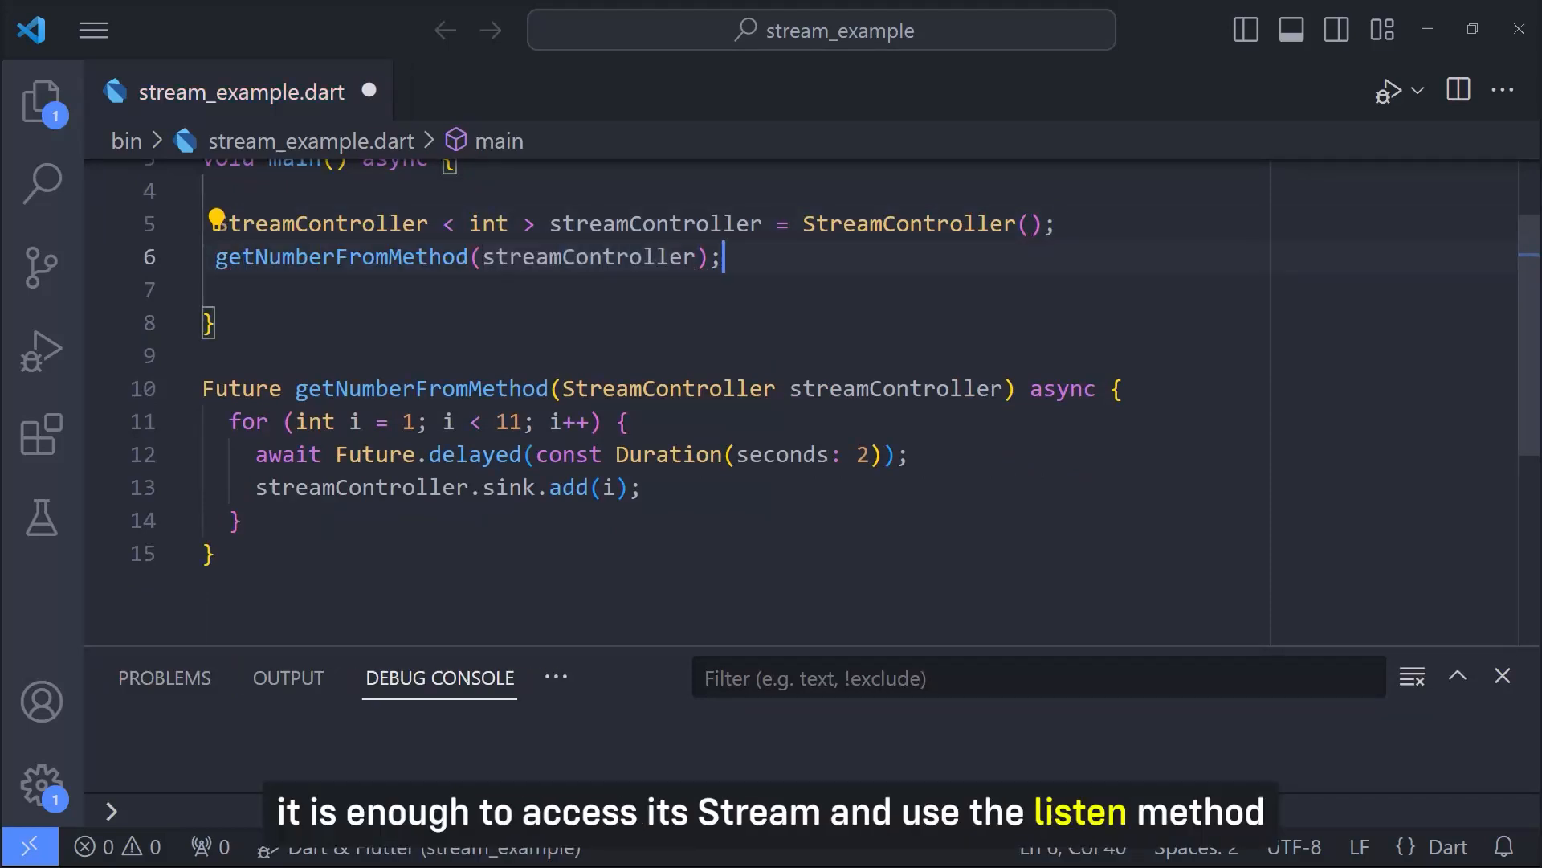
pyautogui.write('streamController.stream.listen((event) {')
pyautogui.write('print("Number')
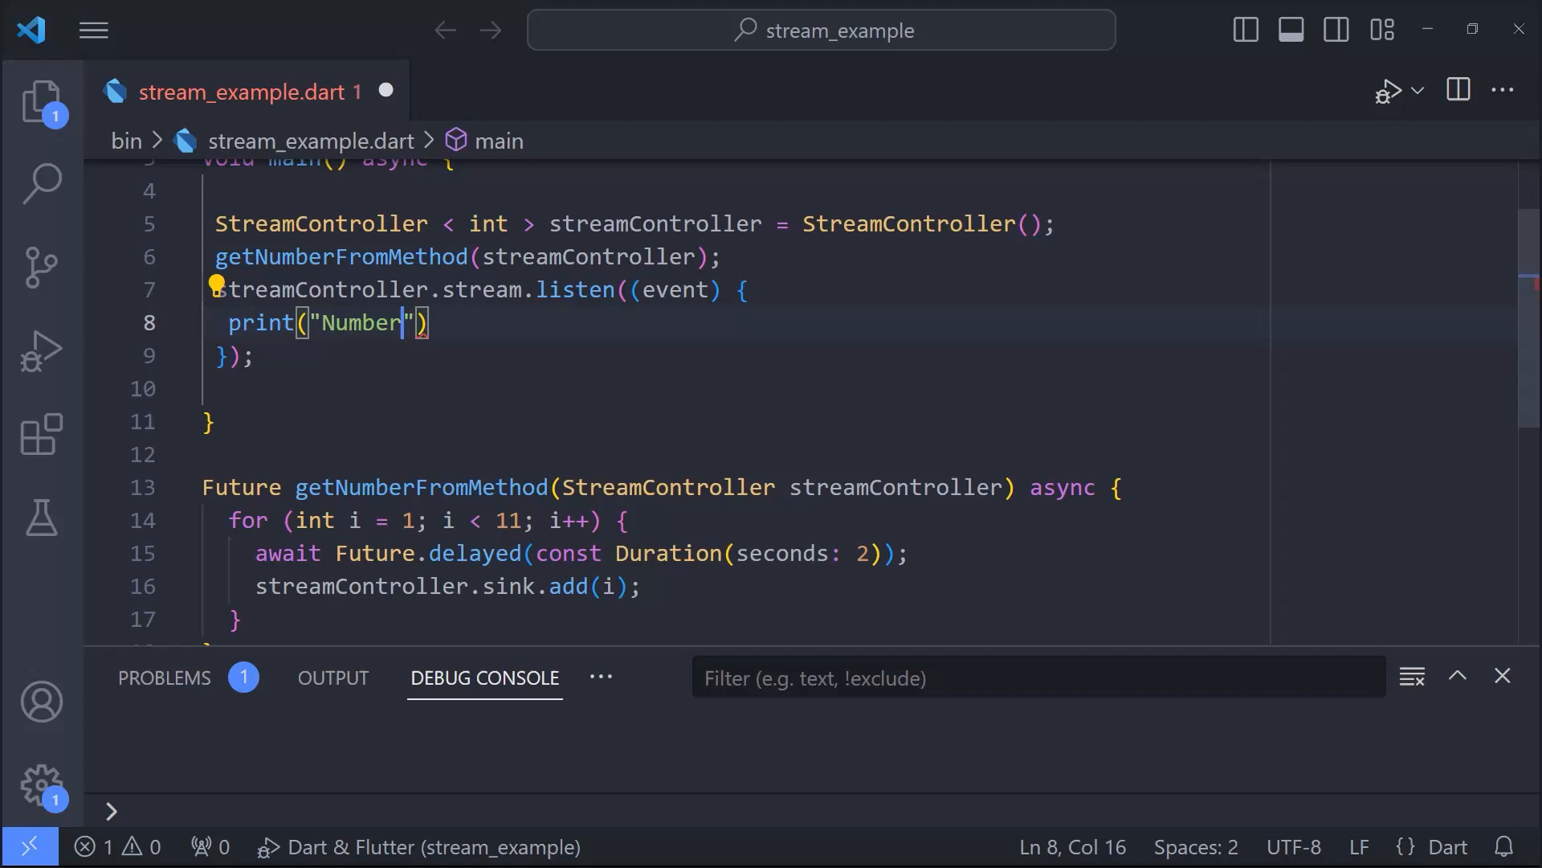
pyautogui.write(": '$event' );")
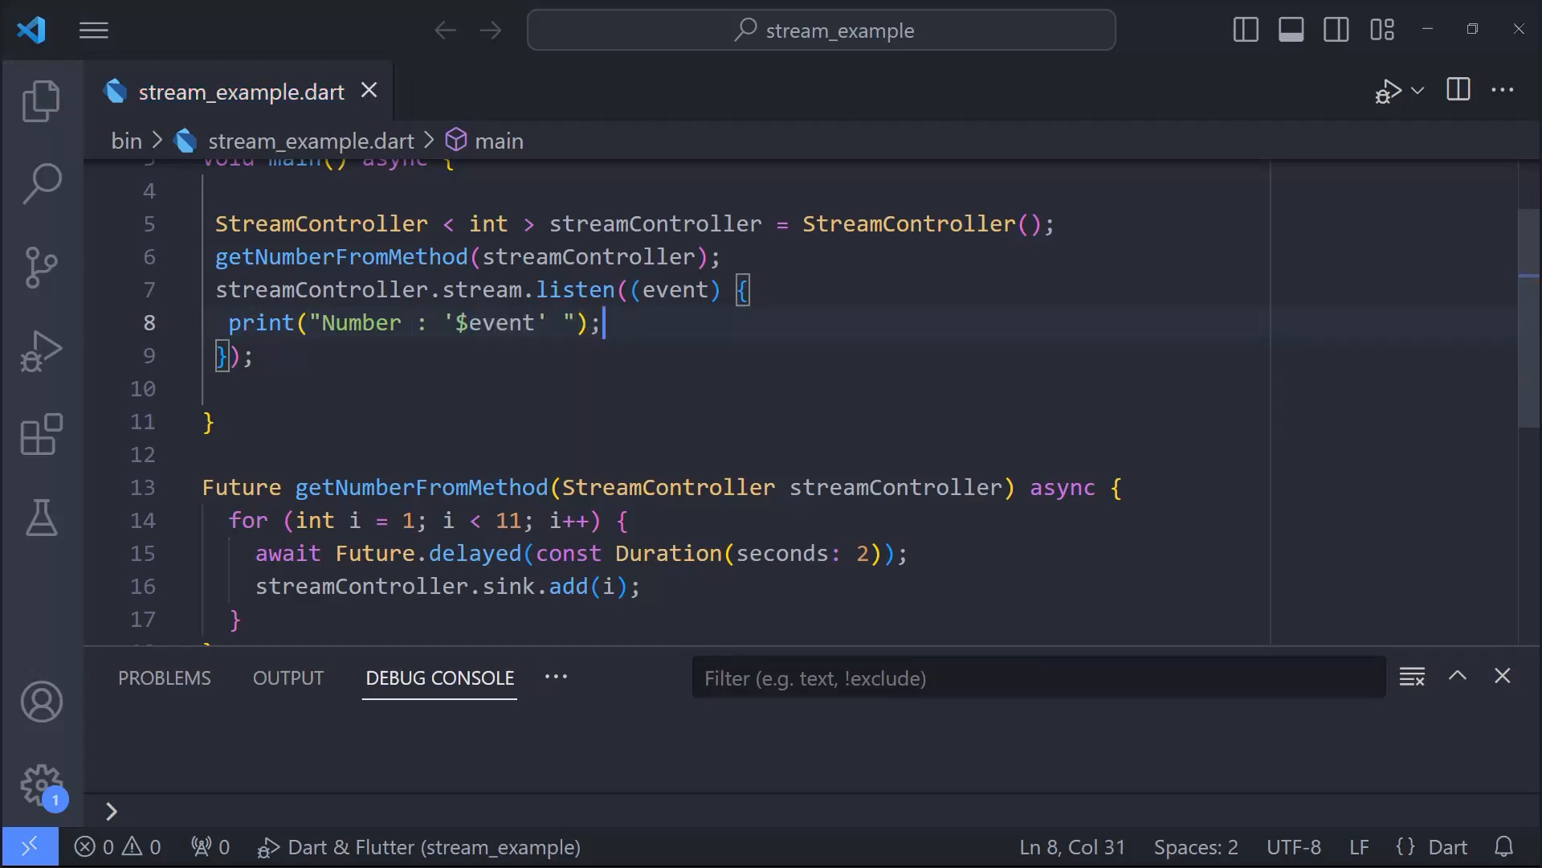